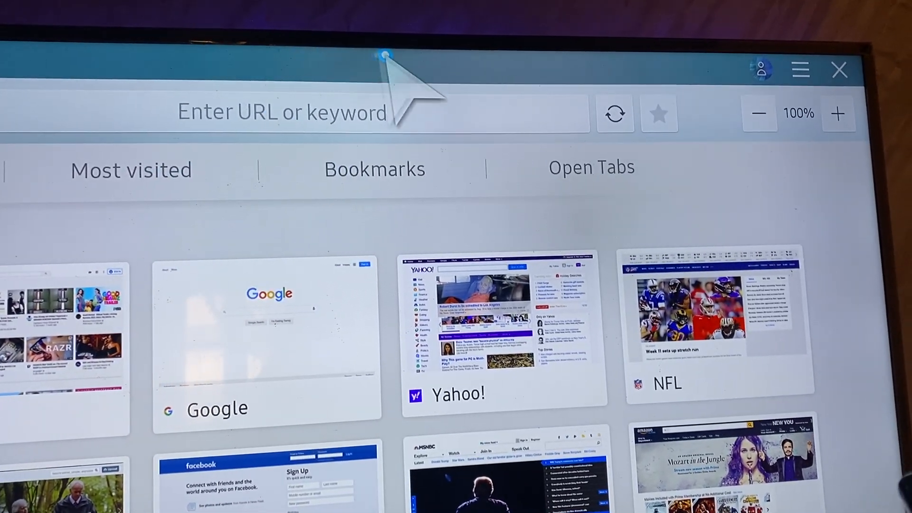
mouse_move(799, 70)
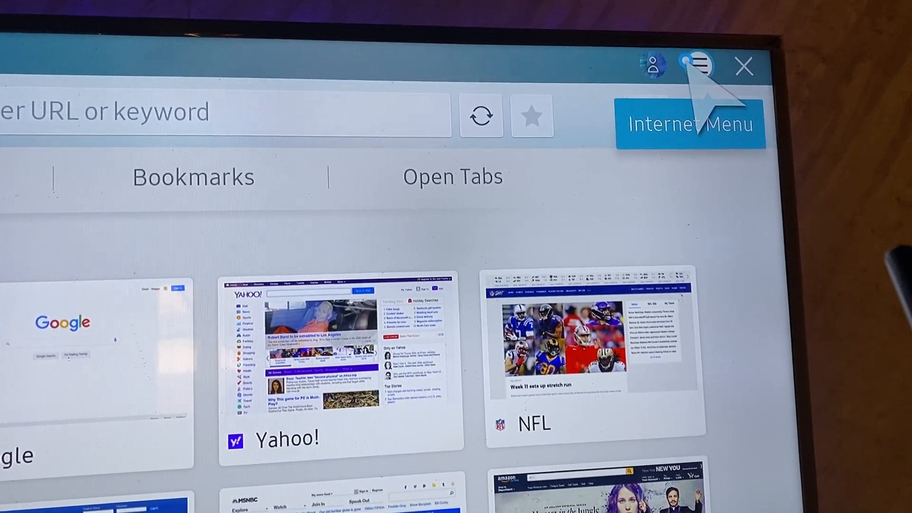
Step: Open the browser Settings page from the Internet Menu
click(698, 65)
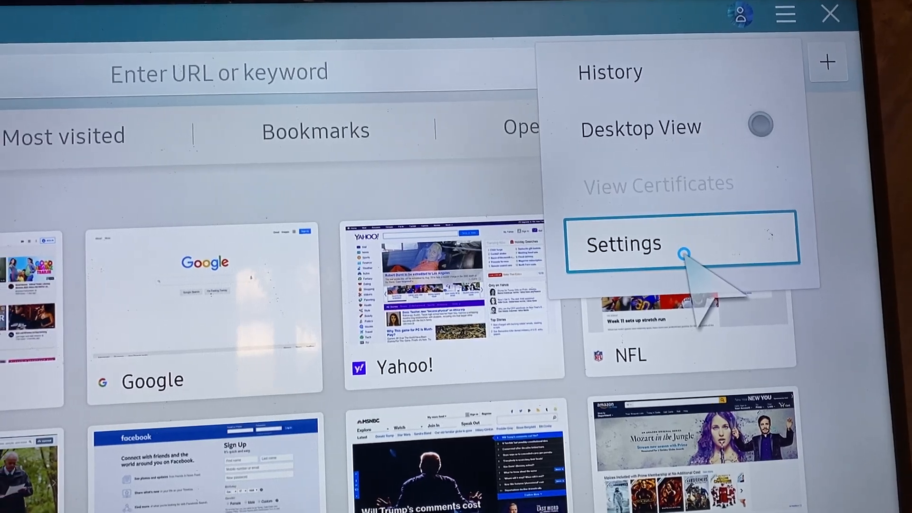
click(624, 244)
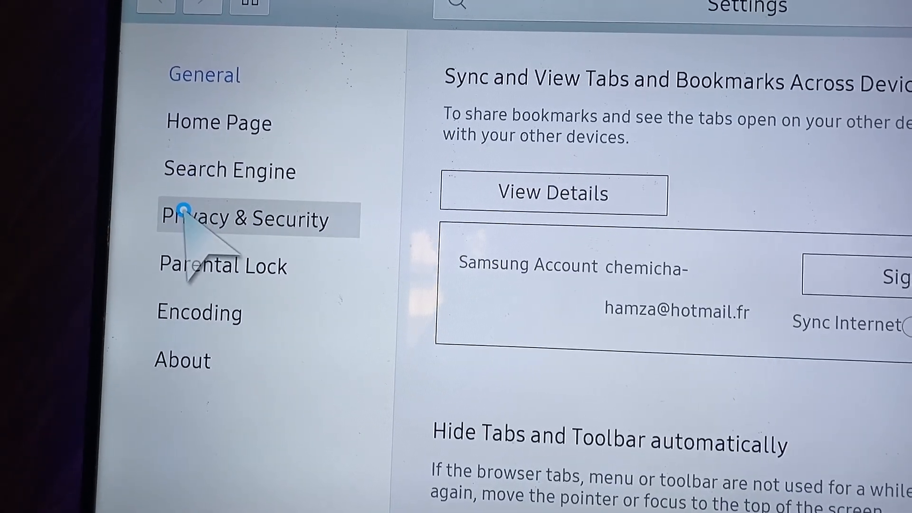
Step: Show Privacy & Security settings down to the Delete browsing data section
click(244, 218)
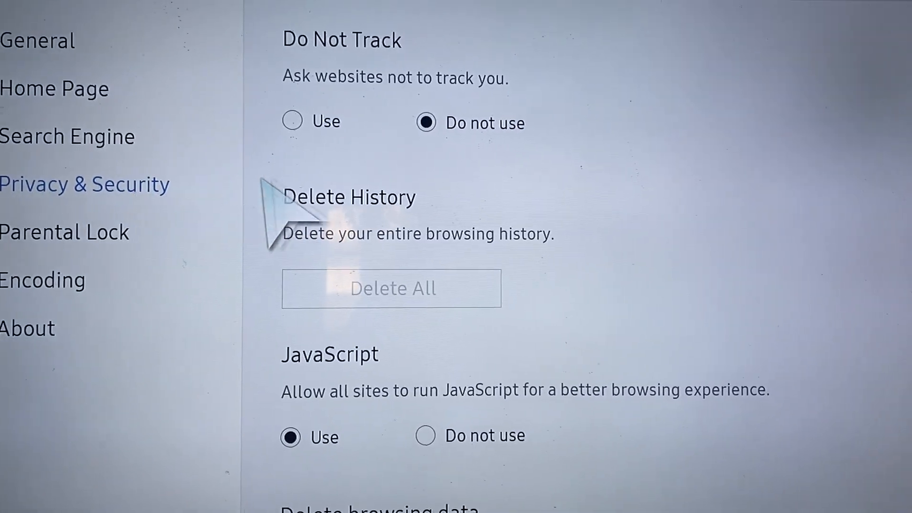
scroll(down, 3)
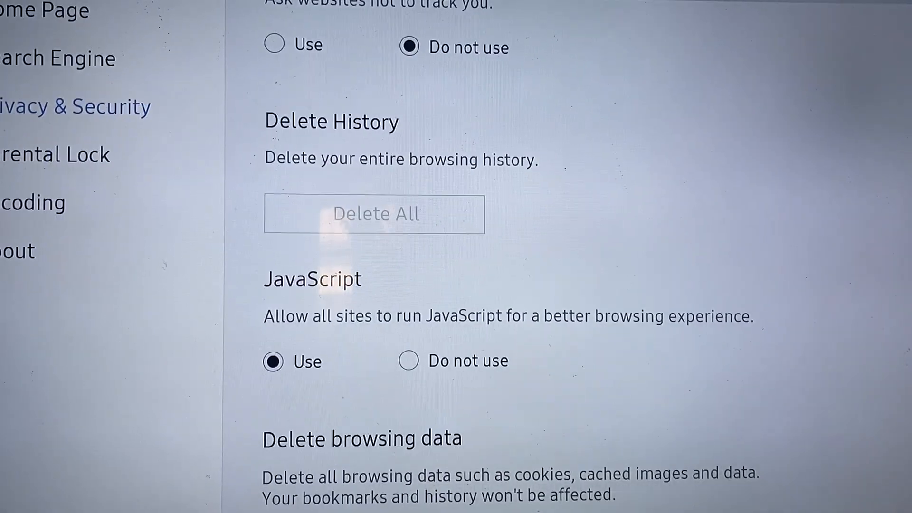
scroll(down, 3)
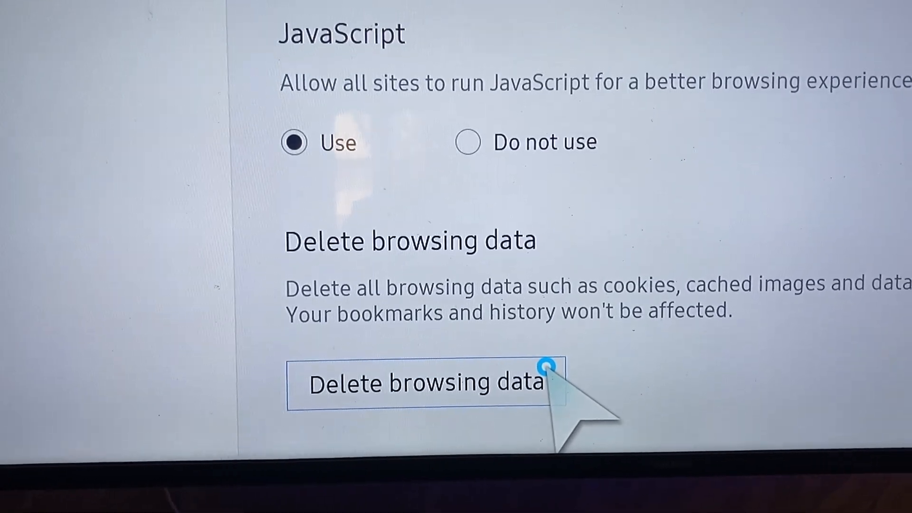
Step: Delete cookies and cached images, keeping bookmarks and history, and confirm
click(424, 383)
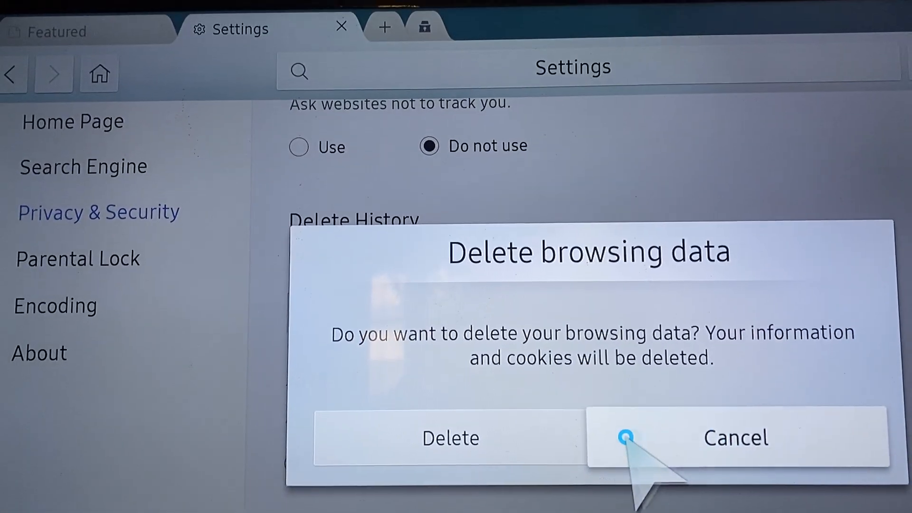
click(450, 437)
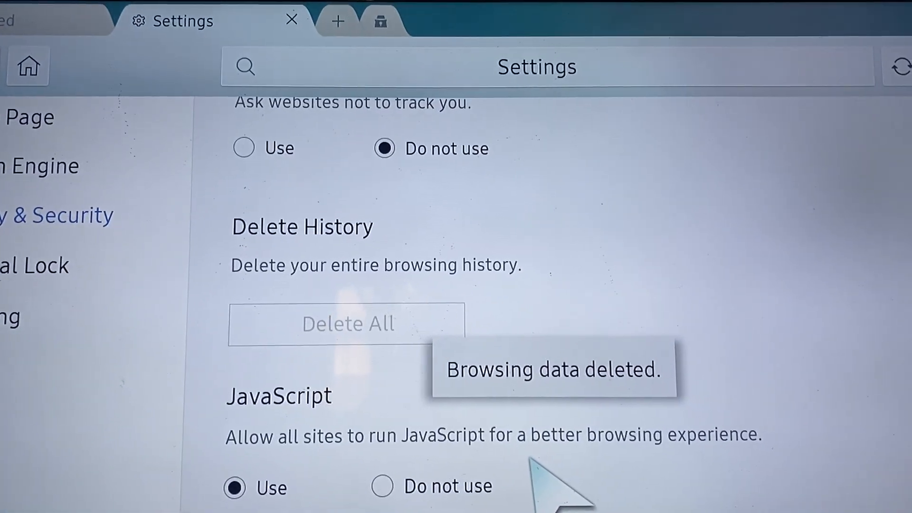